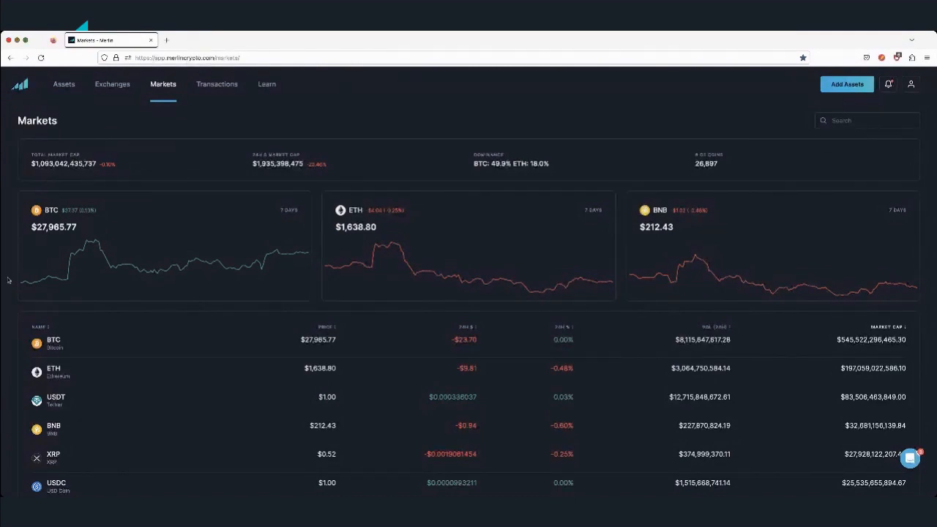
mouse_move(717, 138)
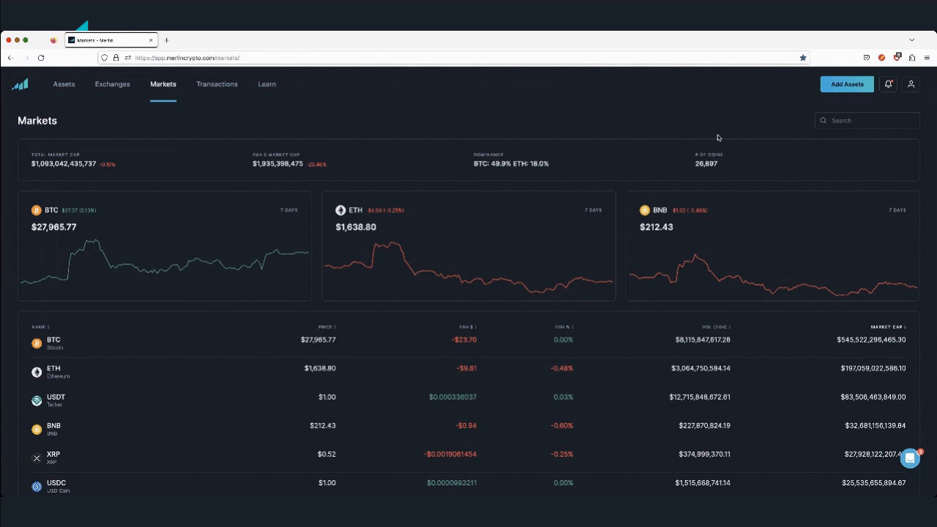
mouse_move(159, 213)
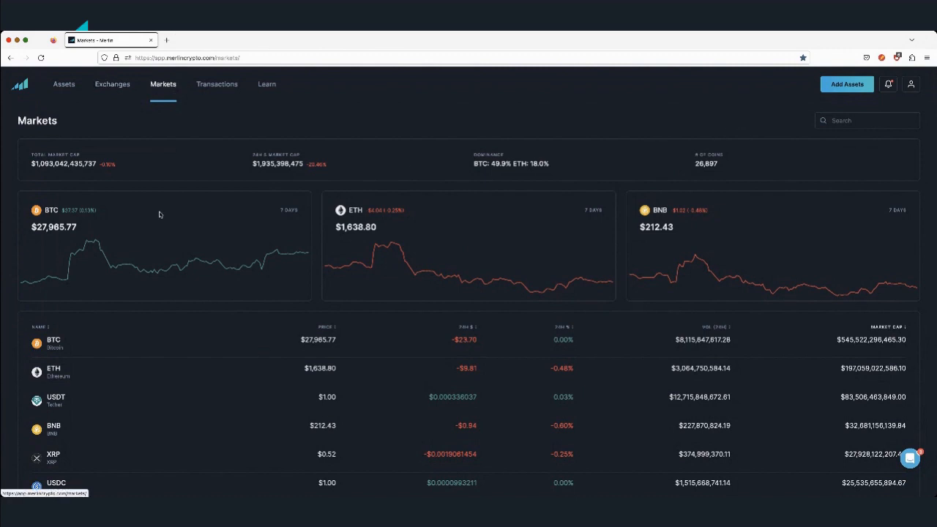
mouse_move(833, 93)
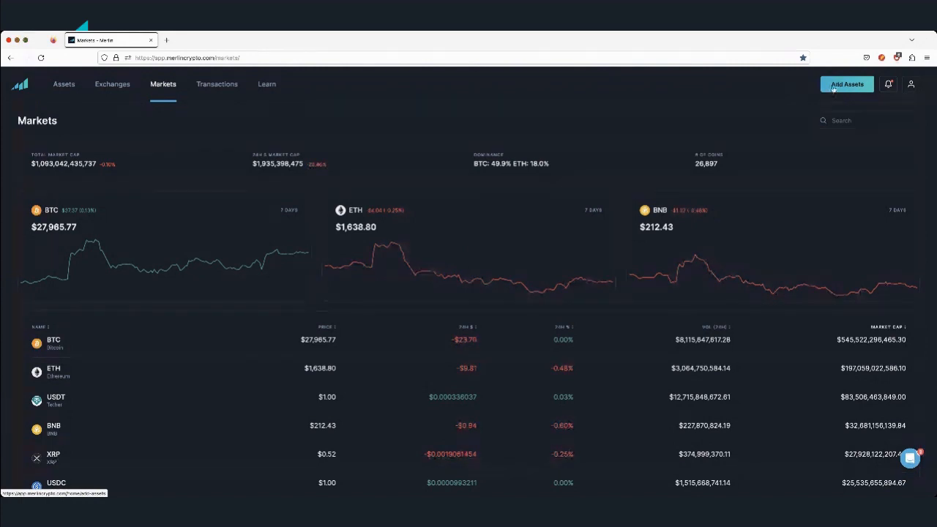
- Go to Connect your assets and focus the Add Coins Manually coin field
left_click(847, 83)
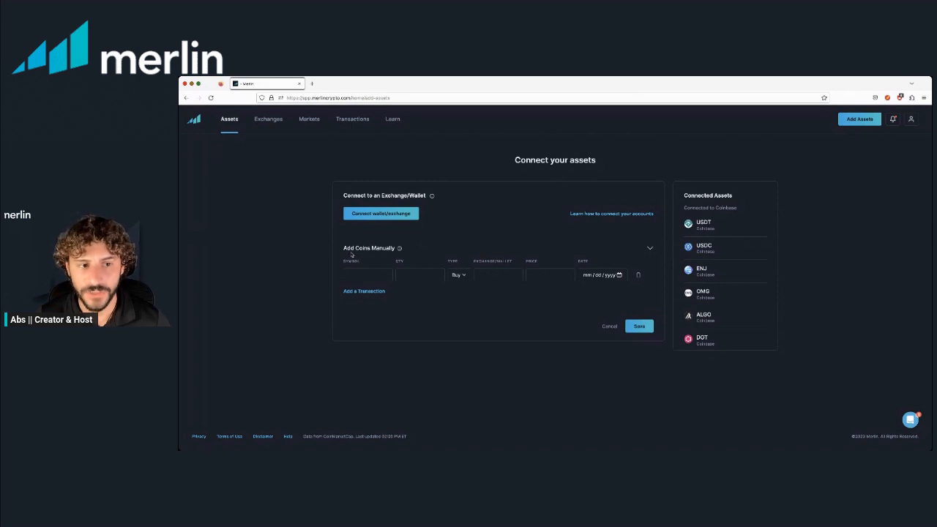
mouse_move(399, 249)
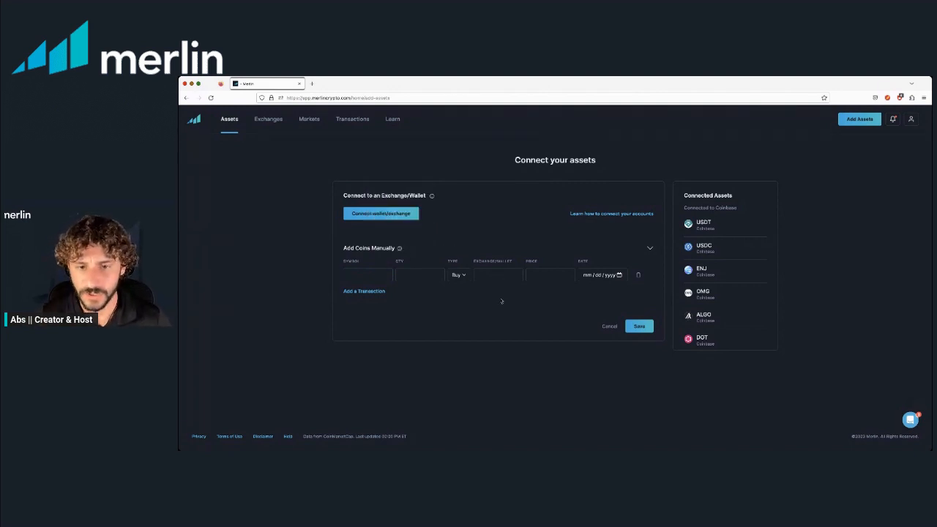
left_click(368, 276)
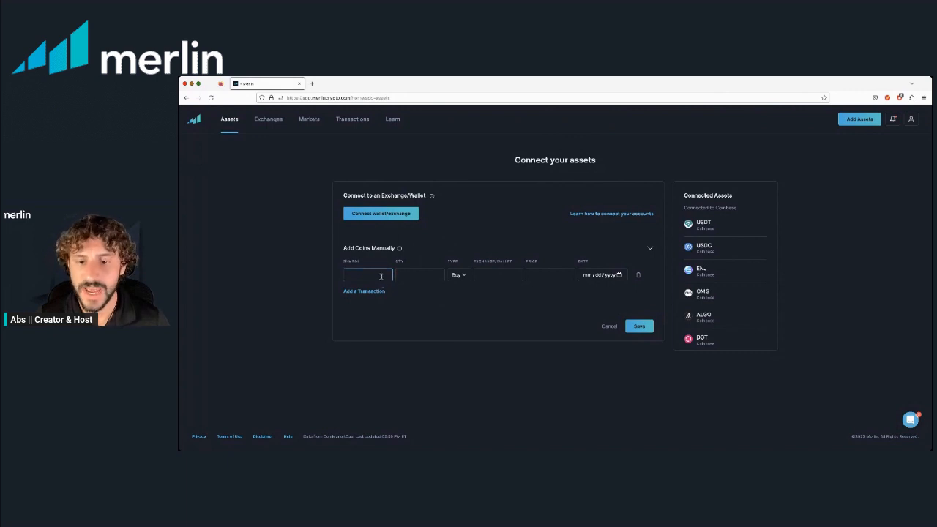
- Enter BTC as the coin, picked from suggestions, with quantity 1
left_click(369, 276)
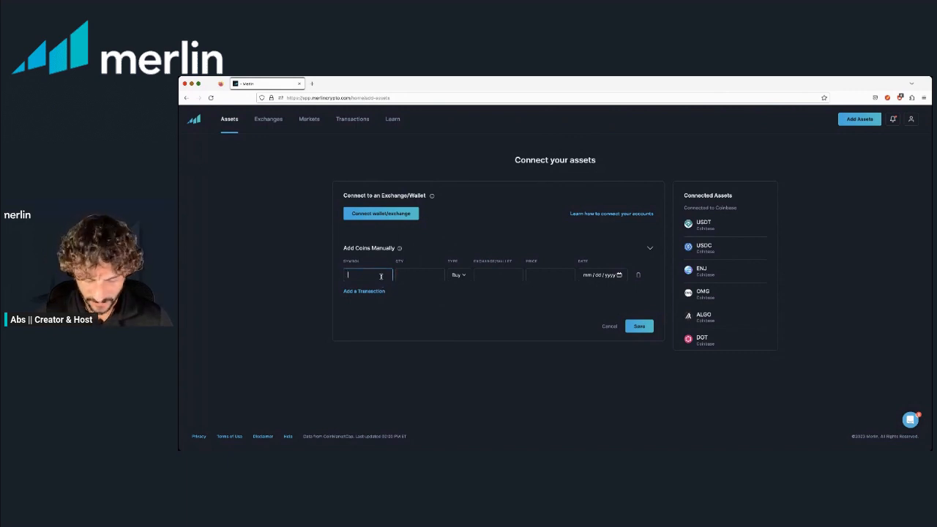
type("BTC")
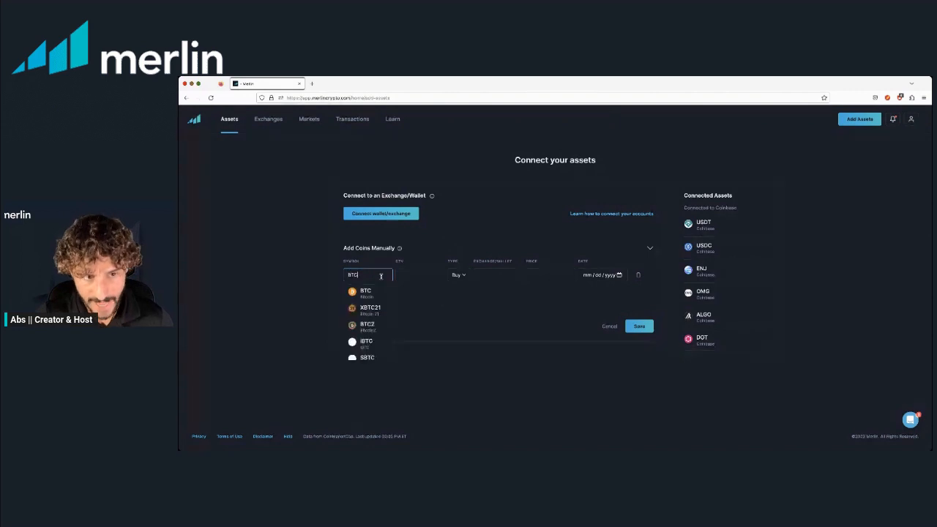
left_click(366, 292)
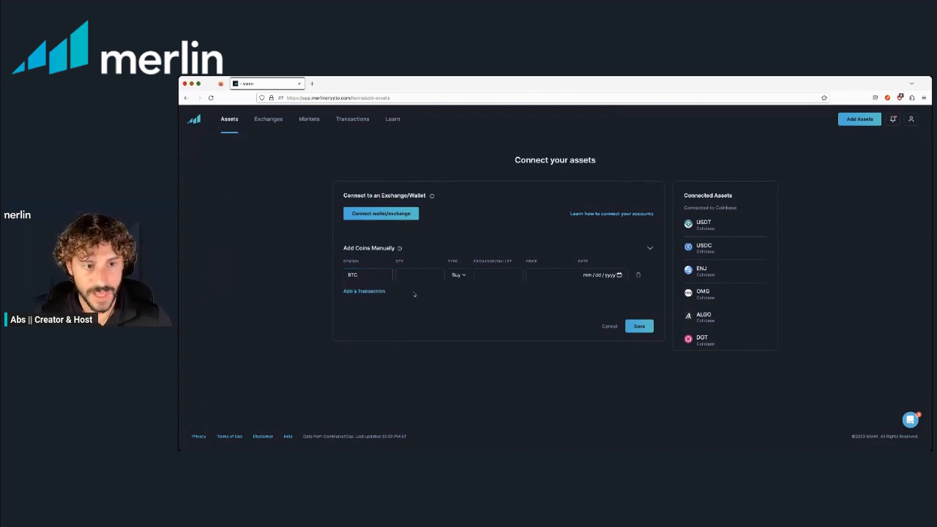
left_click(419, 275)
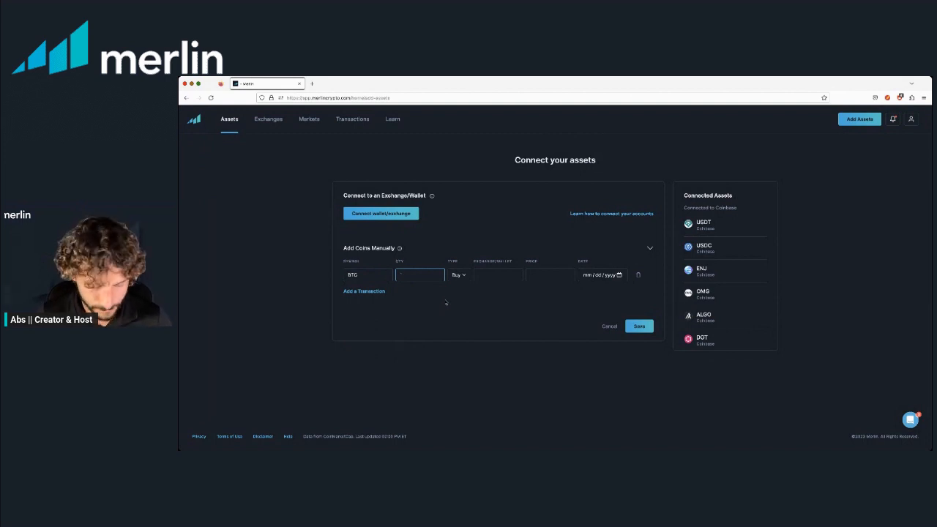
type("1")
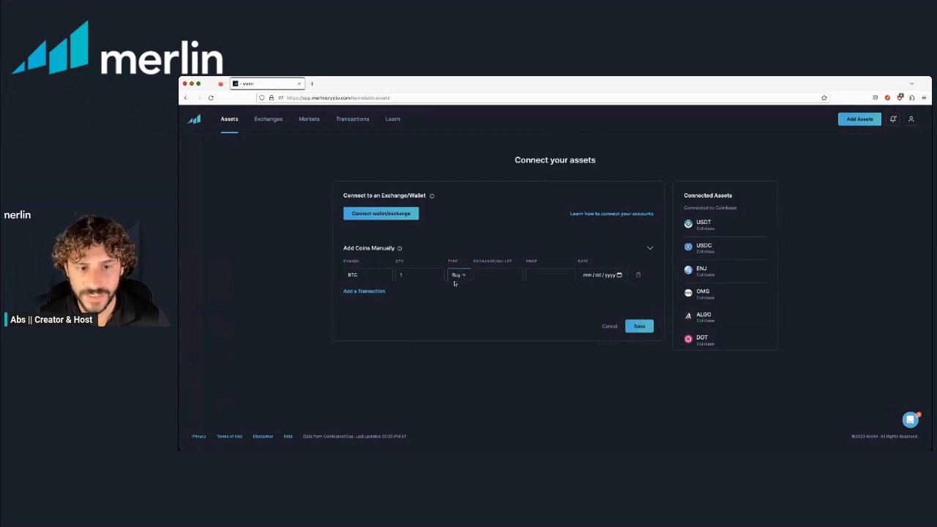
- Keep Buy, set exchange/wallet to Ledger and price to 10000
left_click(497, 275)
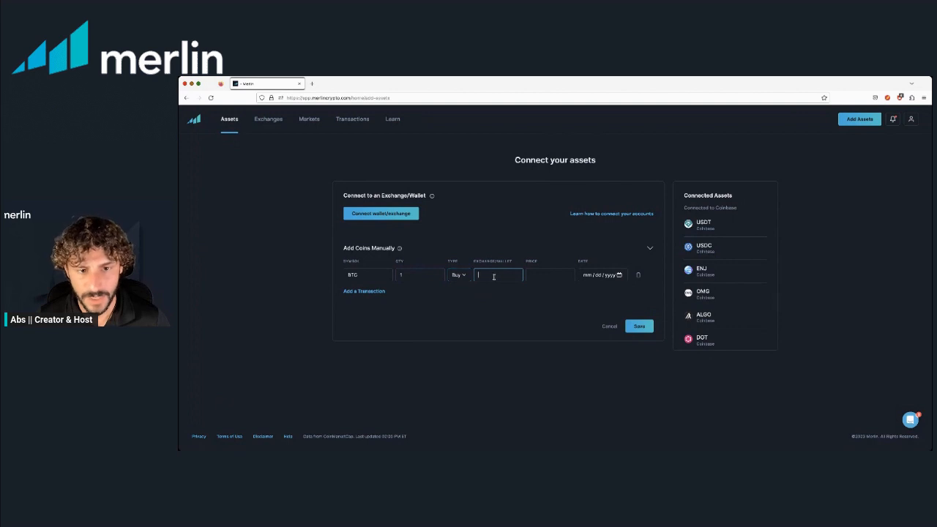
type("1")
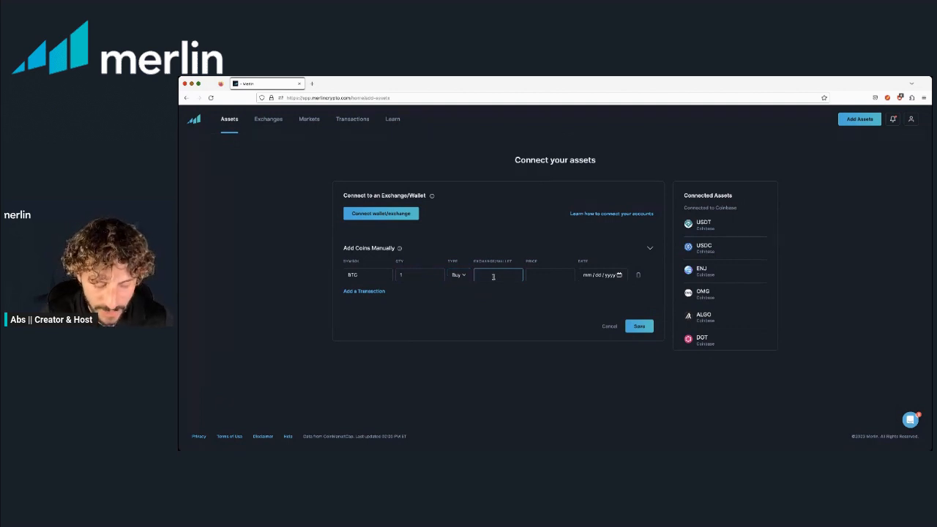
type("Ledger")
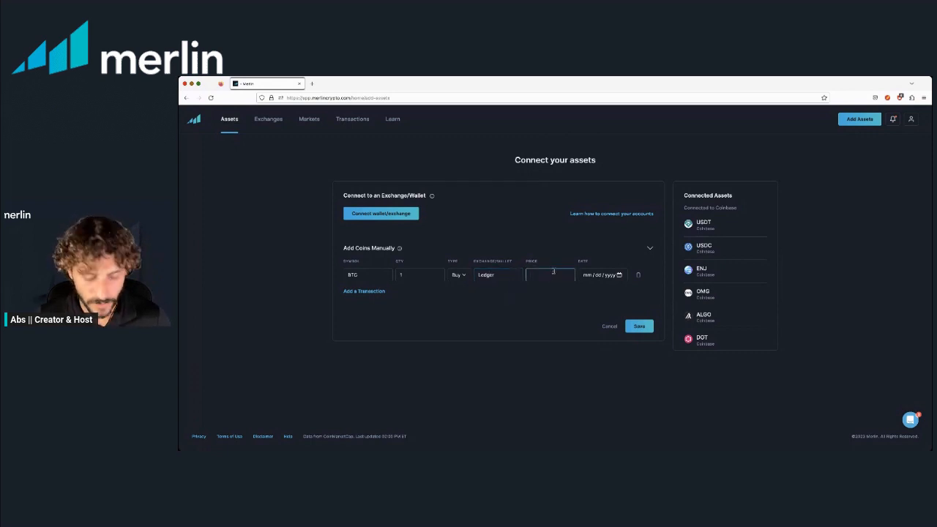
type("1")
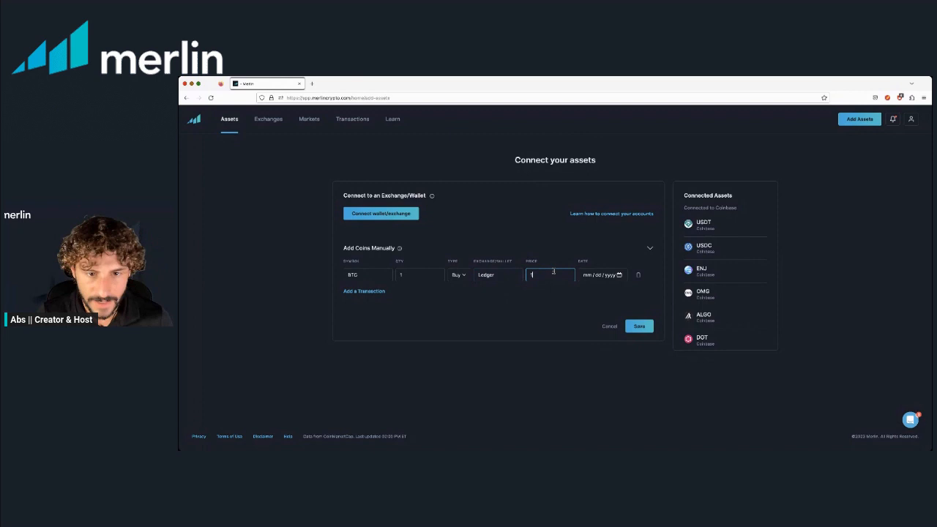
type("10000")
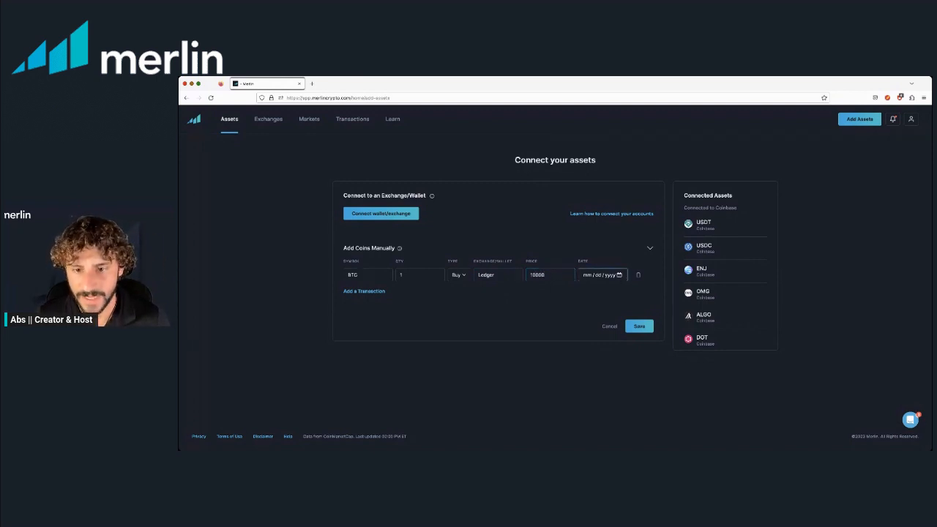
- Save the manual BTC buy and look through the Your Assets list showing Ledger
left_click(600, 275)
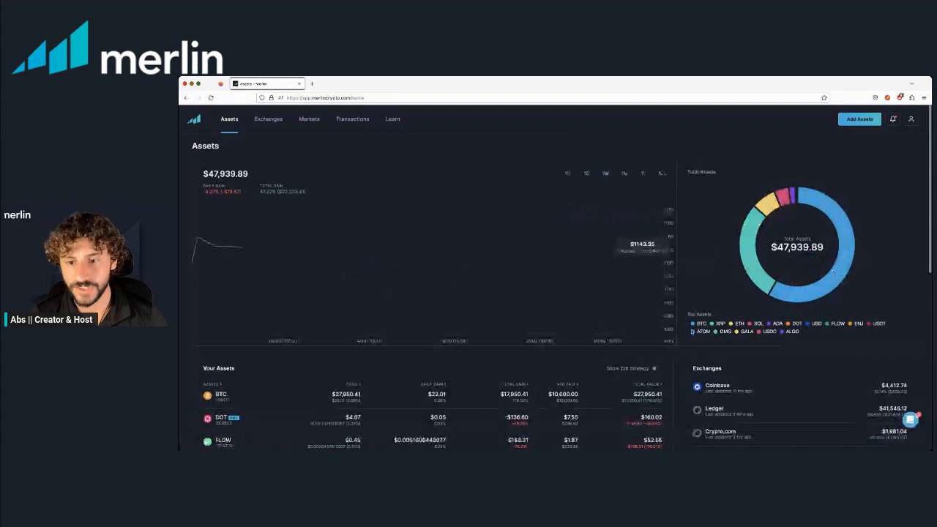
scroll("down", 3)
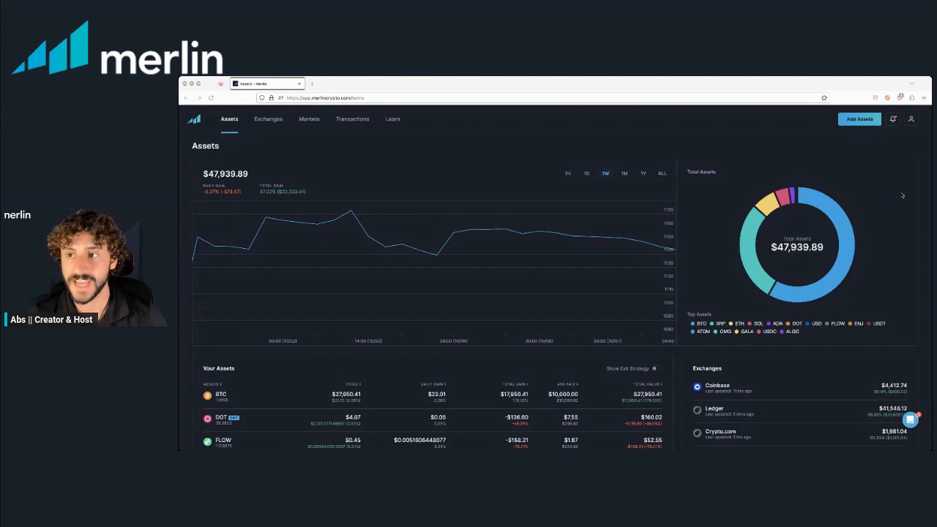
mouse_move(796, 153)
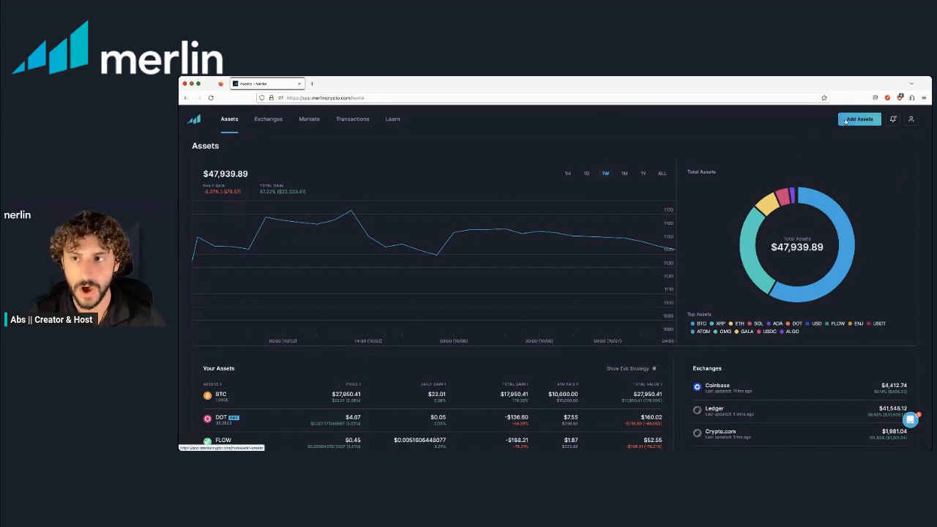
- Reopen the Connect your assets page with a blank manual coin form
left_click(858, 118)
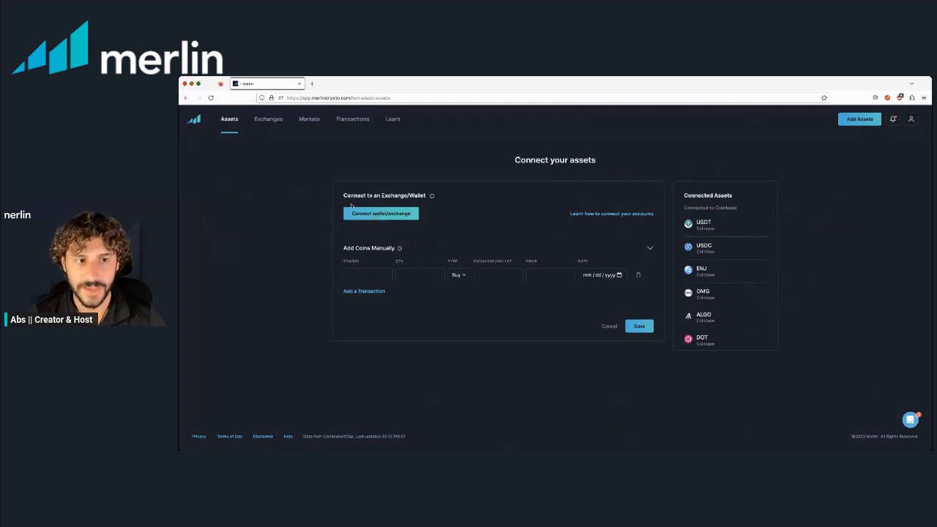
mouse_move(450, 200)
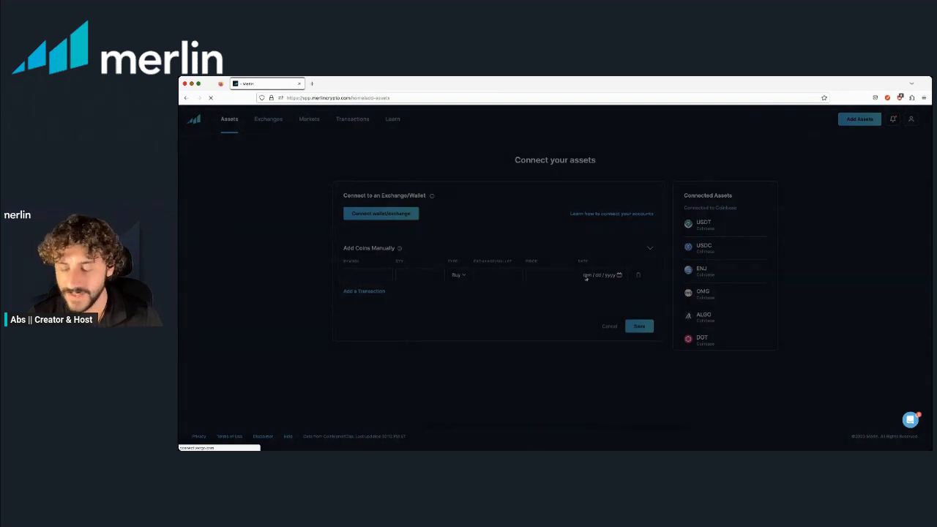
- Start Connect wallet/exchange to bring up the Vezgo linking popup
left_click(381, 214)
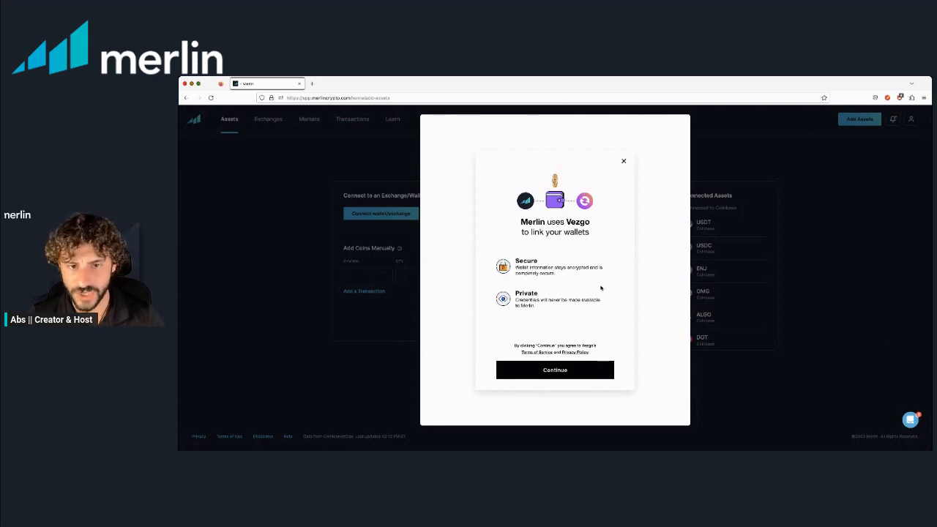
mouse_move(568, 241)
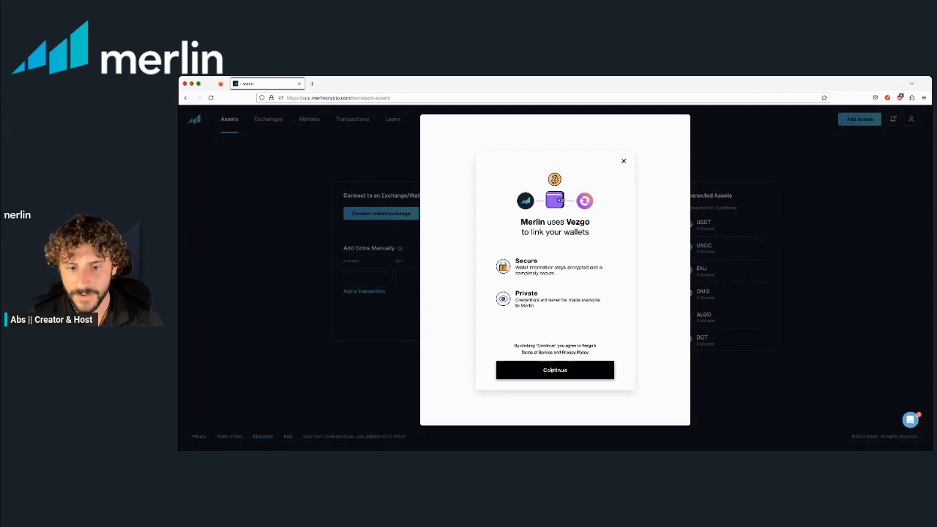
- Continue past the Vezgo intro and scroll the account list to Coinbase
left_click(553, 369)
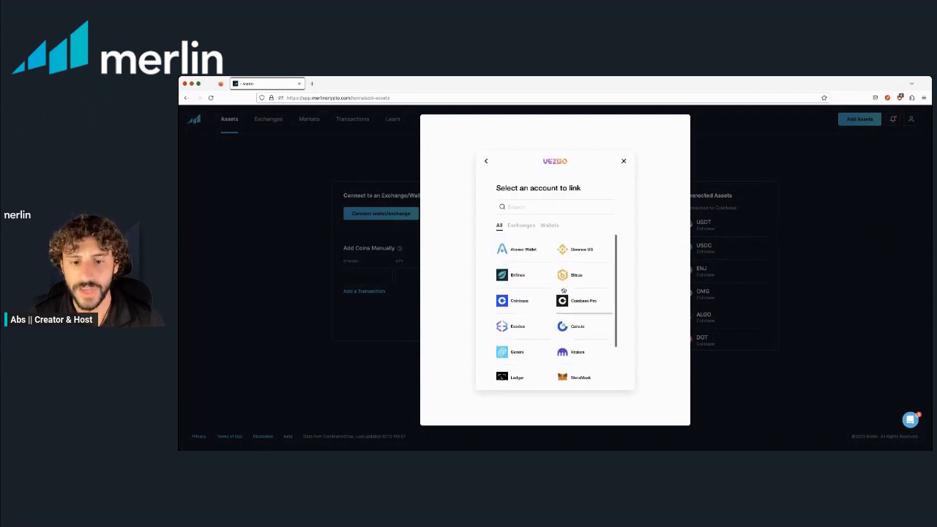
scroll("down", 3)
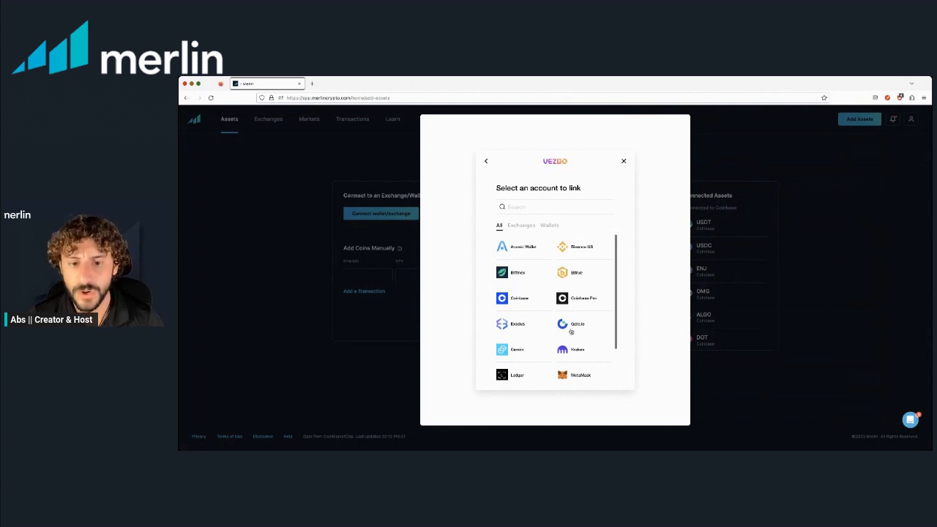
scroll("down", 3)
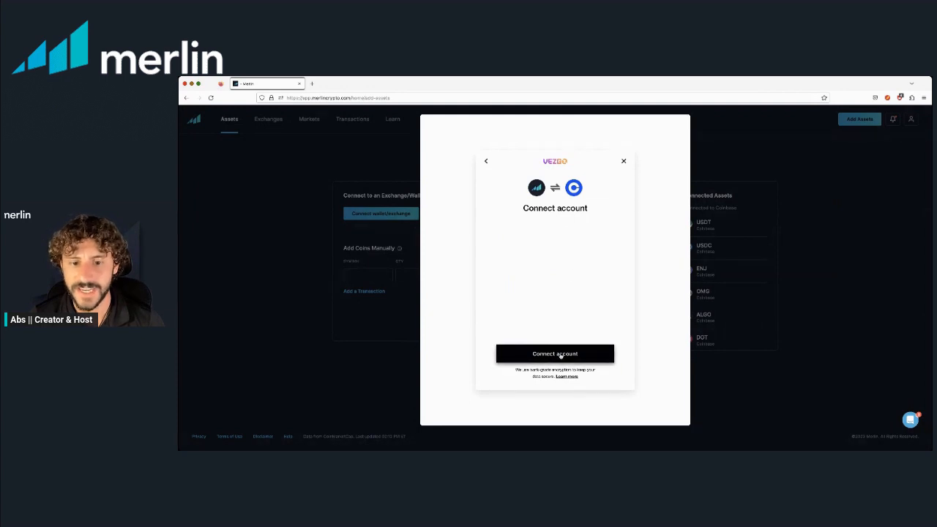
left_click(555, 353)
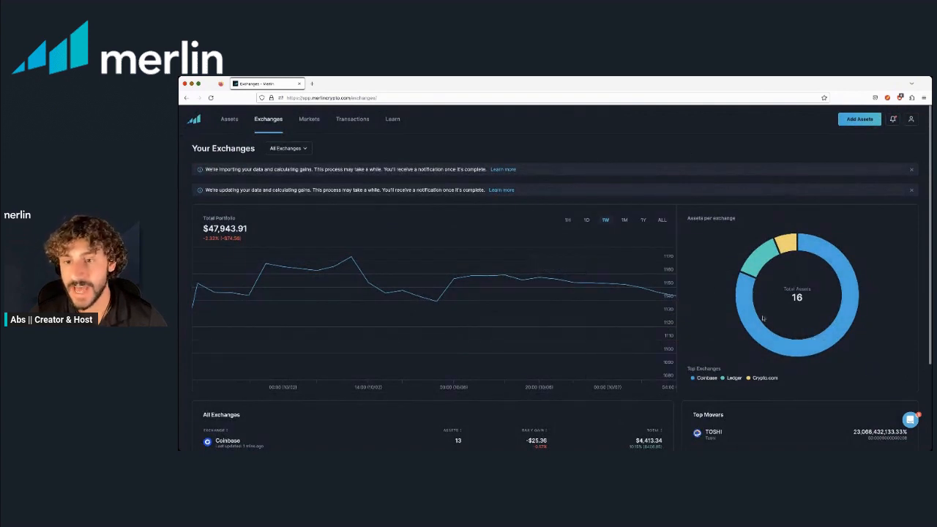
mouse_move(741, 306)
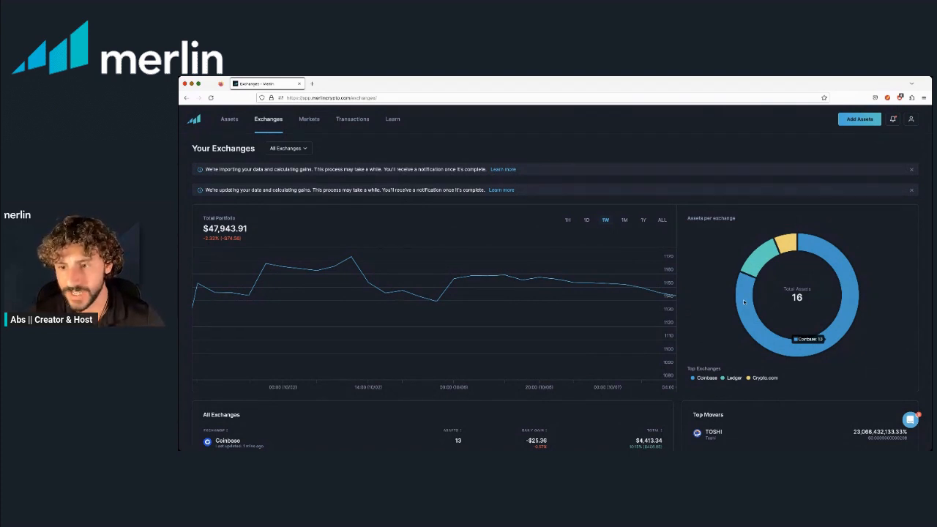
mouse_move(756, 264)
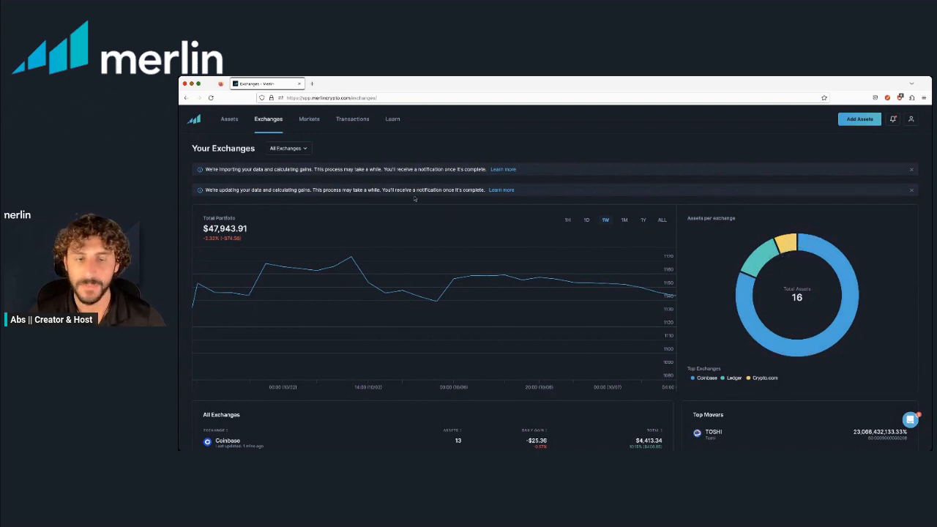
- Return to Assets and switch the $47,943.91 portfolio chart to a longer range
left_click(229, 118)
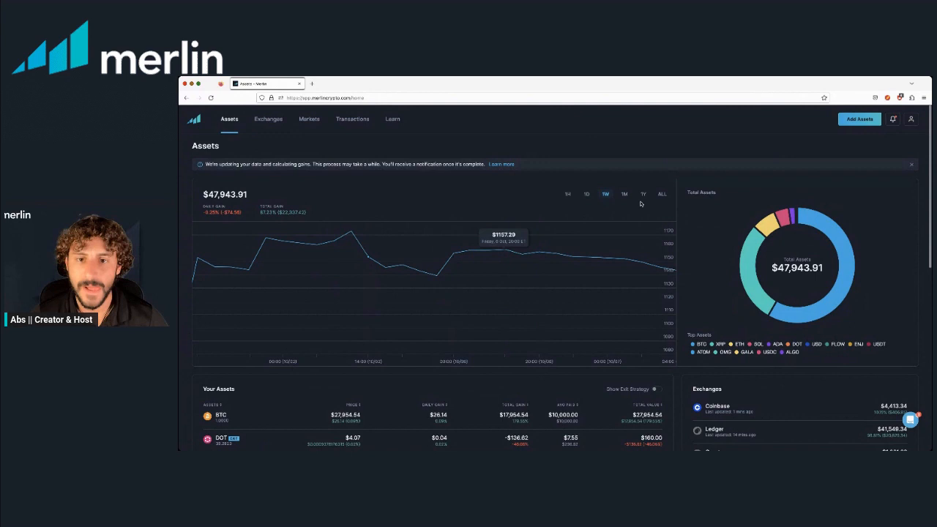
left_click(624, 194)
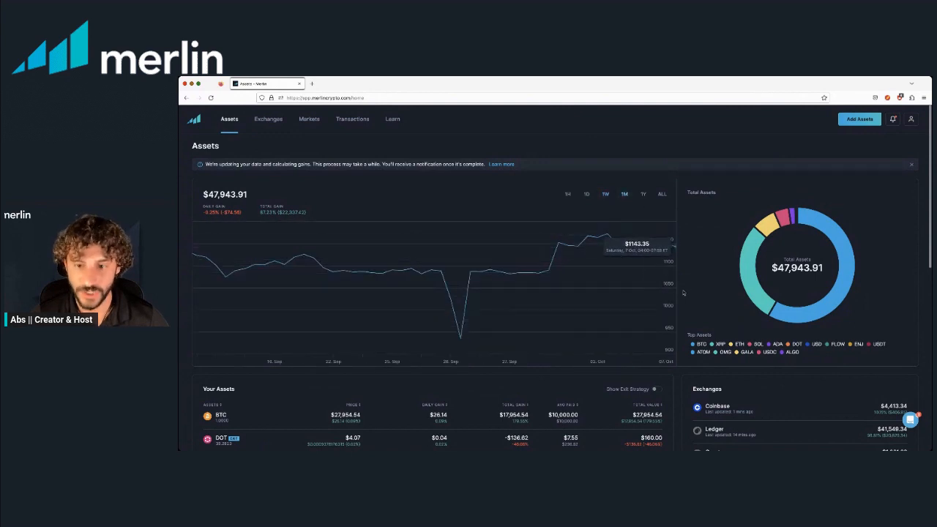